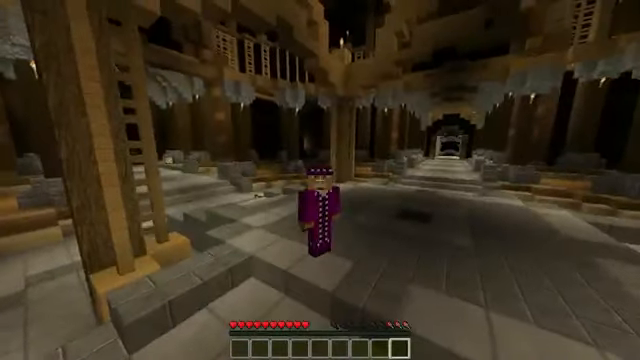
{"action": "mouse_move", "coordinate": [320, 180]}
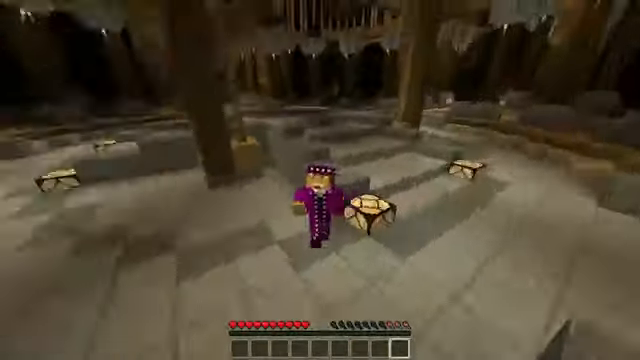
{"action": "mouse_move", "coordinate": [320, 180]}
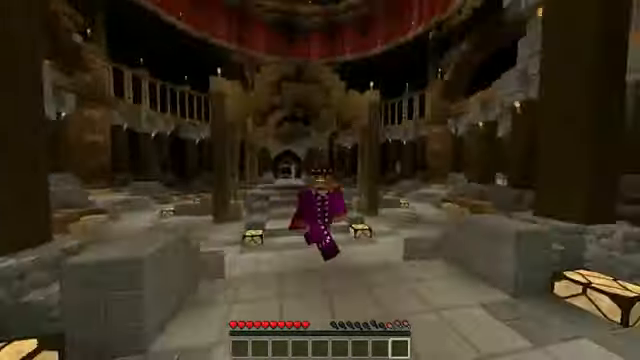
{"action": "mouse_move", "coordinate": [320, 180]}
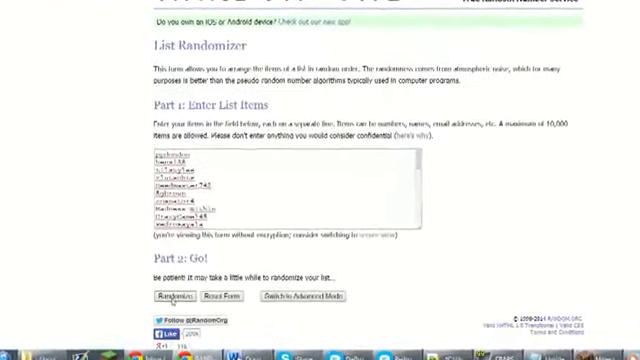
Scroll down to Part 2 below the pasted entrant names, ready to randomize
{"action": "scroll", "scroll_direction": "down", "scroll_amount": 3}
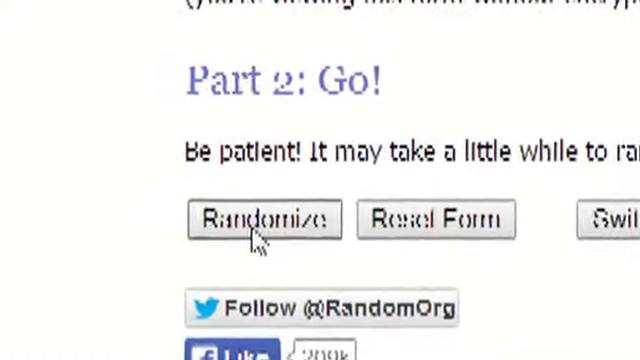
Randomize the 36 entrant names into a numbered result list and review the winning order
{"action": "left_click", "coordinate": [264, 218]}
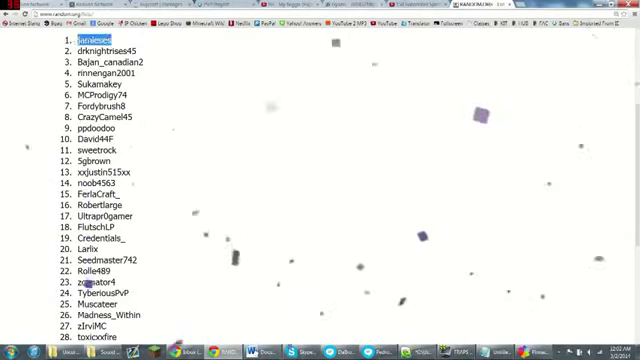
{"action": "scroll", "scroll_direction": "down", "scroll_amount": 3}
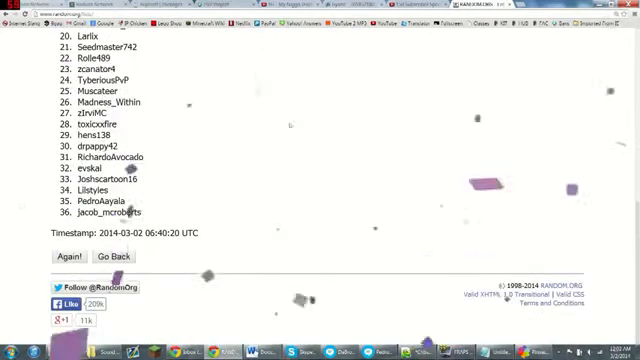